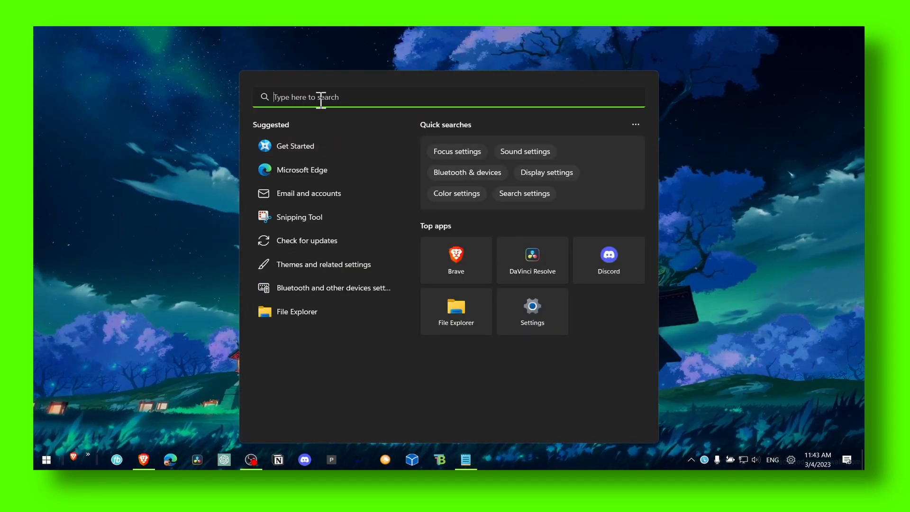
# Search Windows for 'graphics settings' and open the Graphics settings page
pyautogui.write('graphics settings')
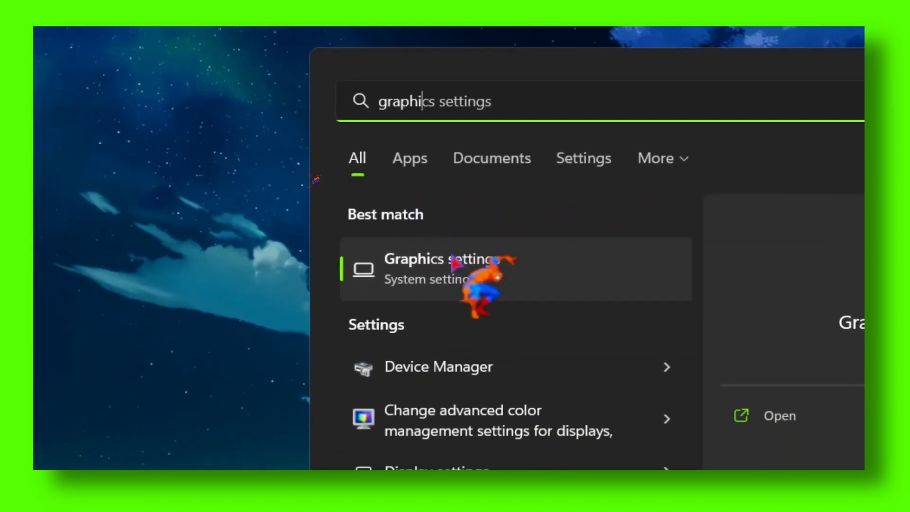
pyautogui.click(442, 269)
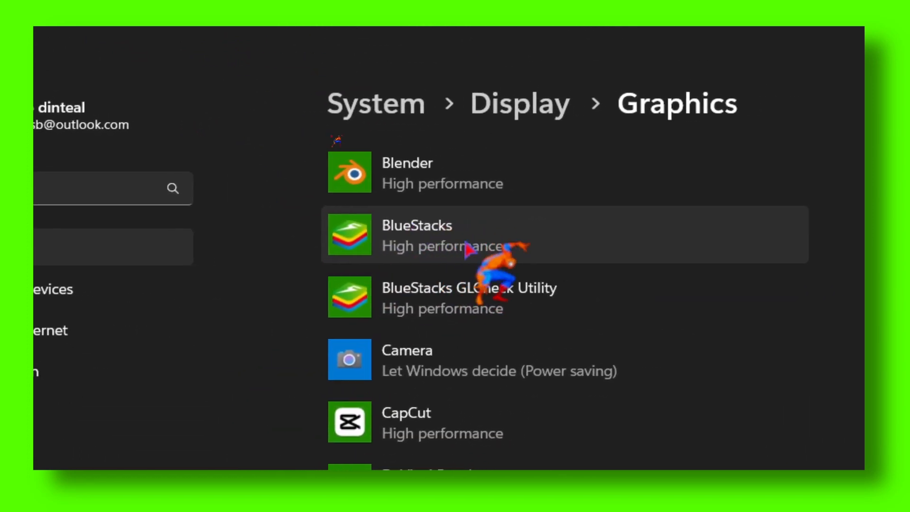
# Scroll the Graphics app list to check CapCut's High performance preference
pyautogui.scroll(-3)
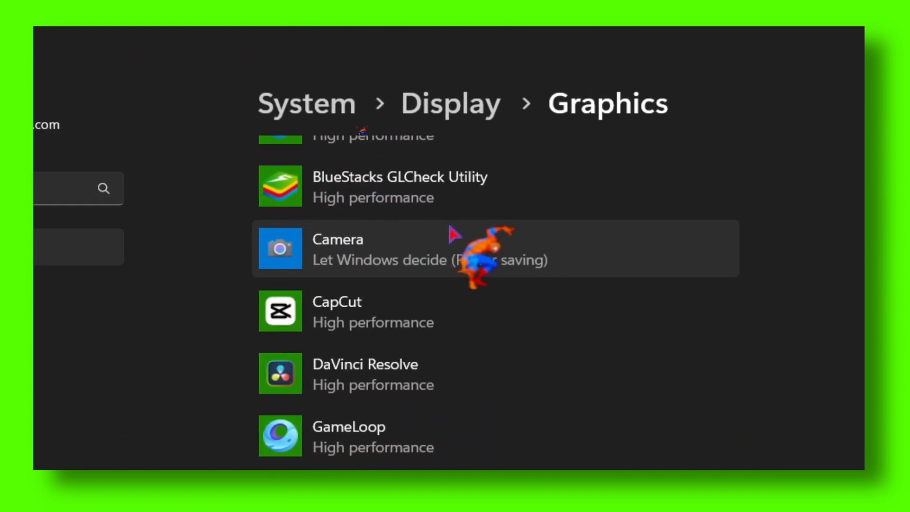
pyautogui.scroll(-3)
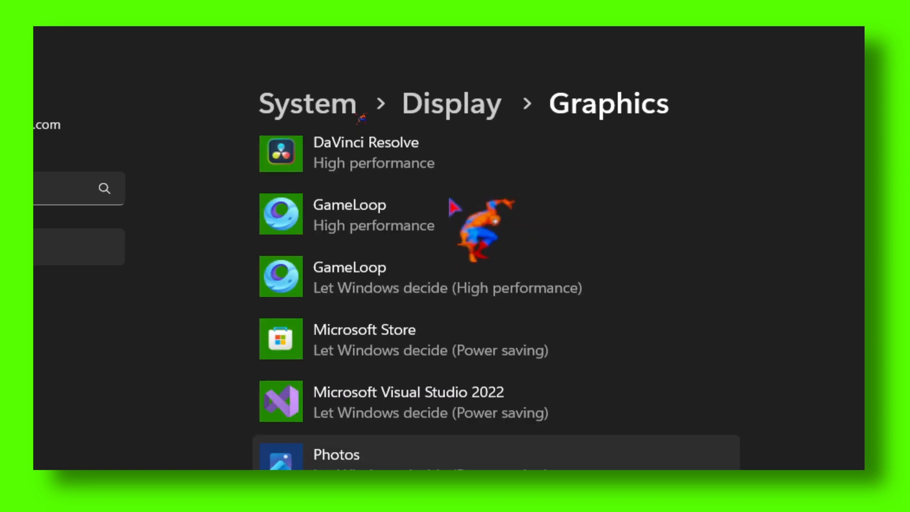
pyautogui.scroll(3)
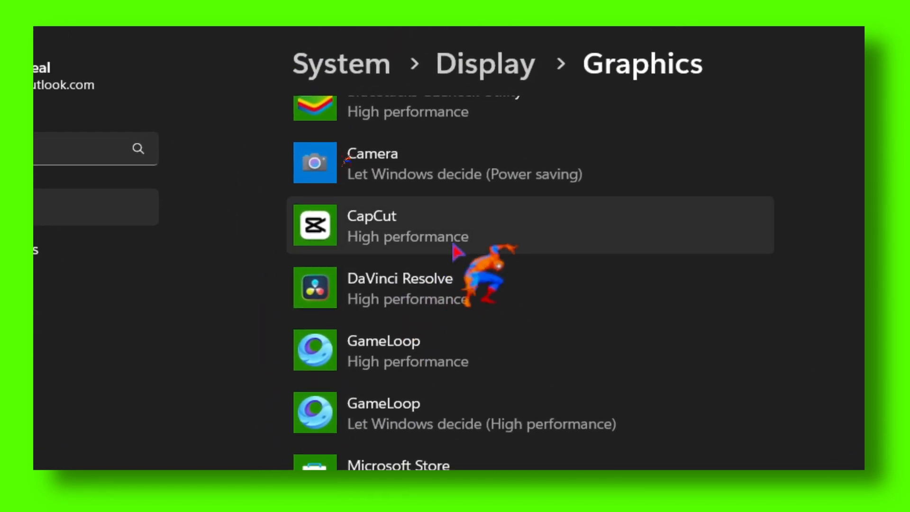
pyautogui.scroll(3)
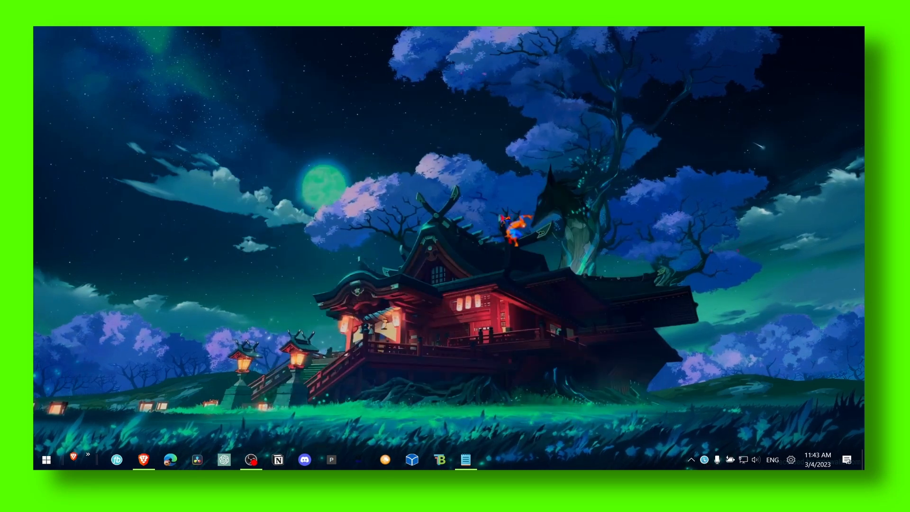
# Launch CapCut, dismiss the path-not-found warning, and delete all seven projects
pyautogui.click(491, 460)
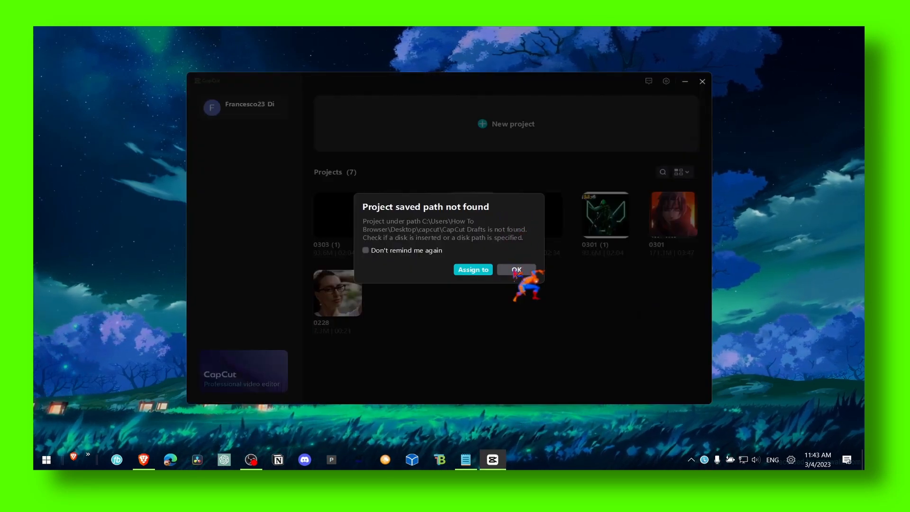
pyautogui.click(515, 269)
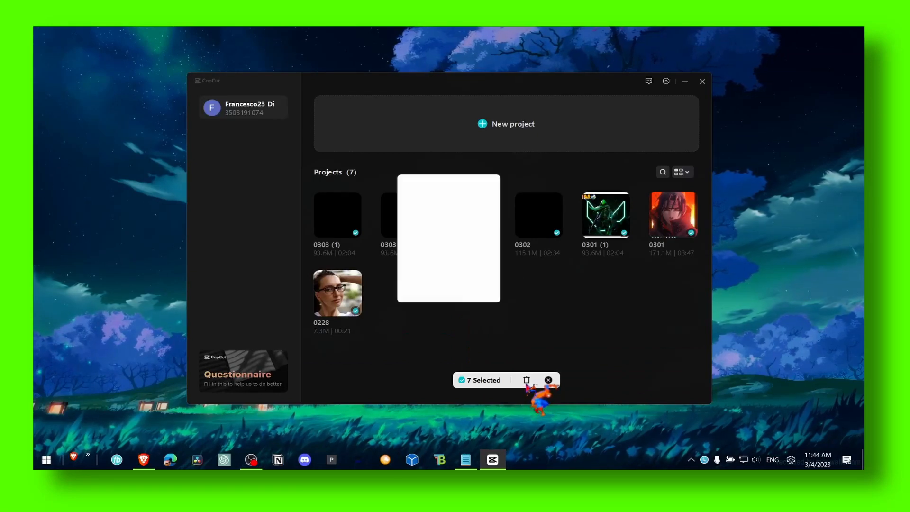
pyautogui.click(526, 380)
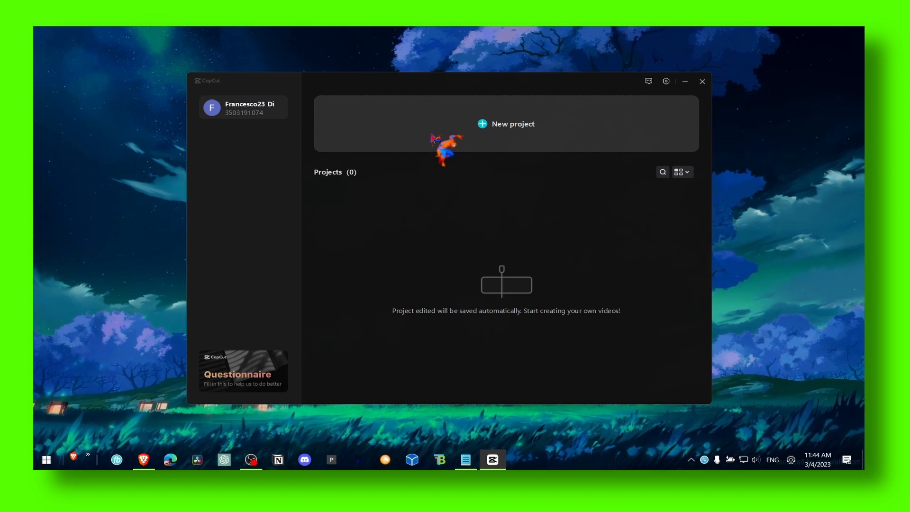
# Create a new empty CapCut project and open Settings from the editor menu
pyautogui.click(506, 123)
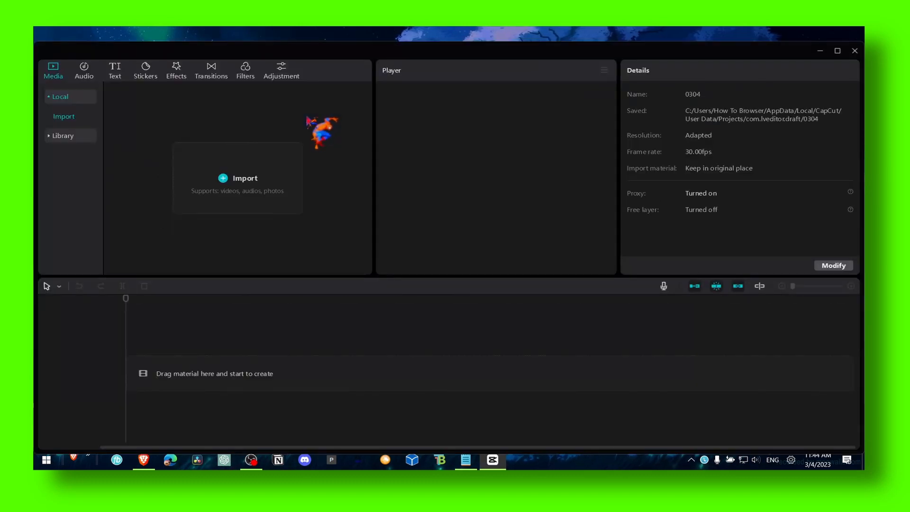
pyautogui.click(89, 51)
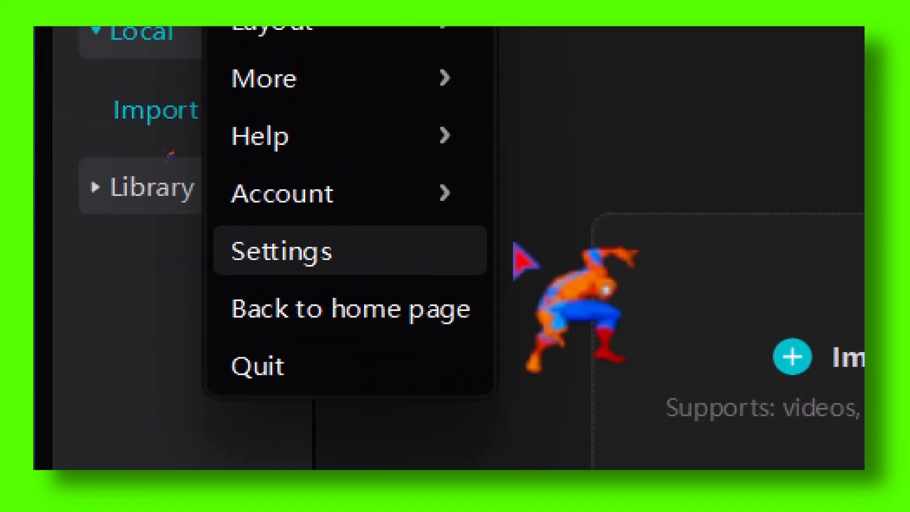
pyautogui.click(280, 250)
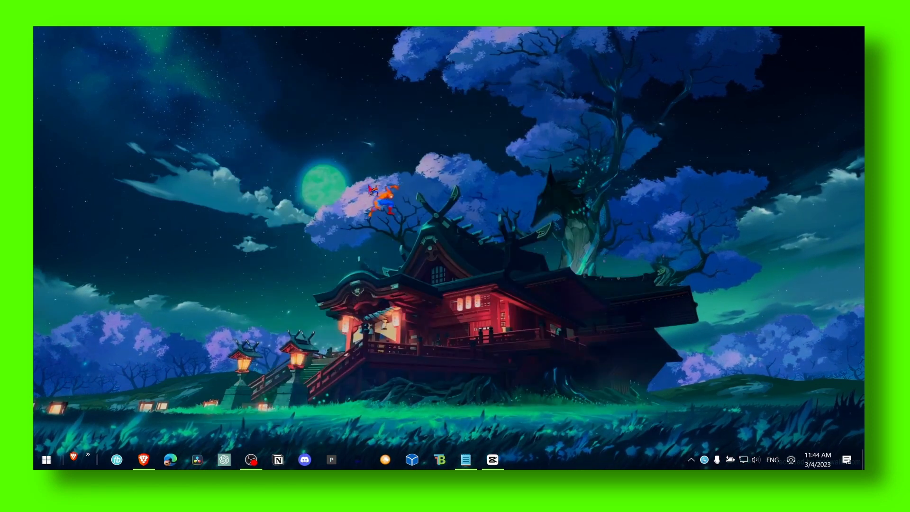
# Expand CapCut's process group in Task Manager and go to its main process details
pyautogui.click(520, 460)
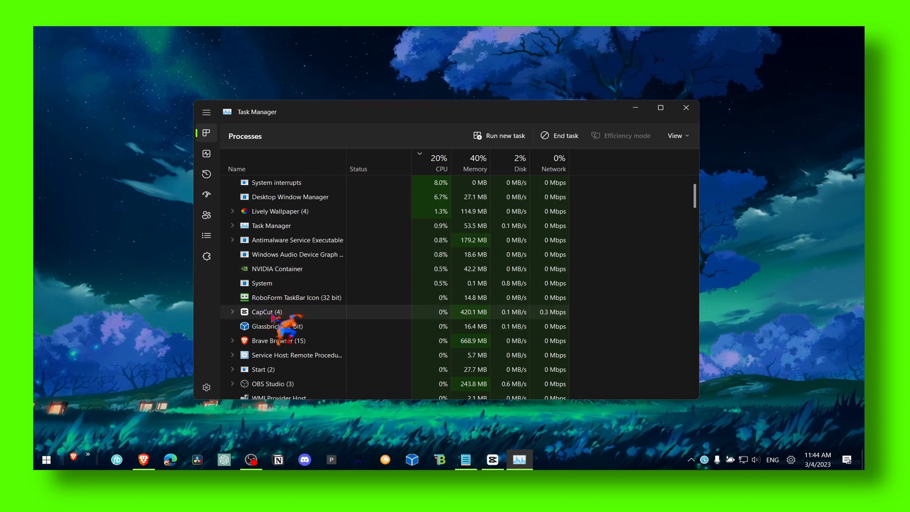
pyautogui.rightClick(266, 312)
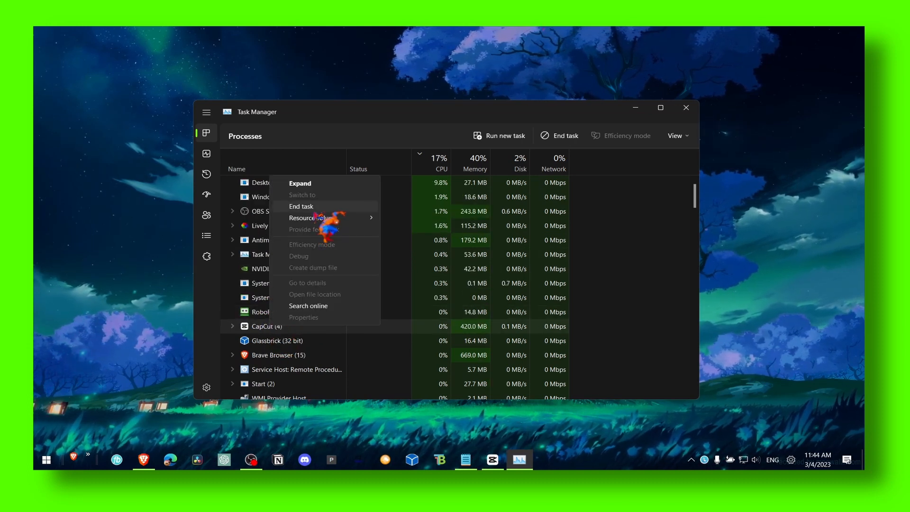
pyautogui.moveTo(312, 218)
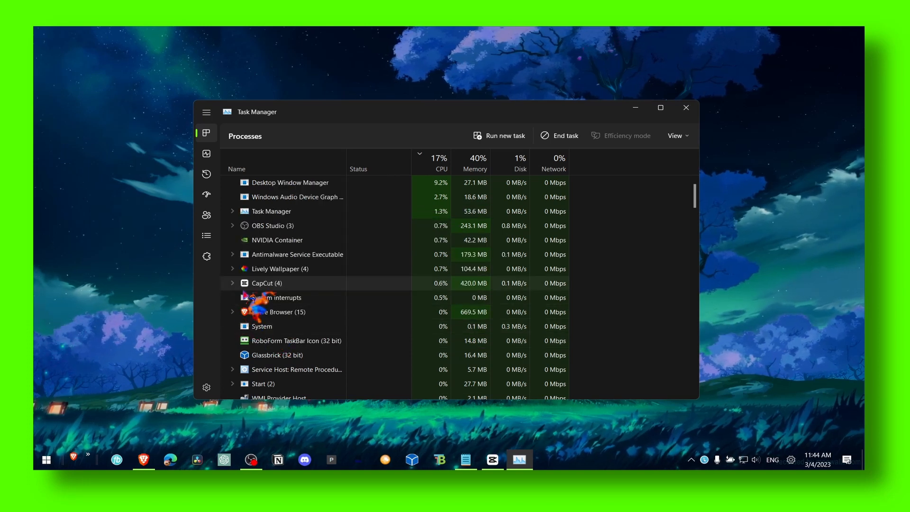
pyautogui.click(232, 297)
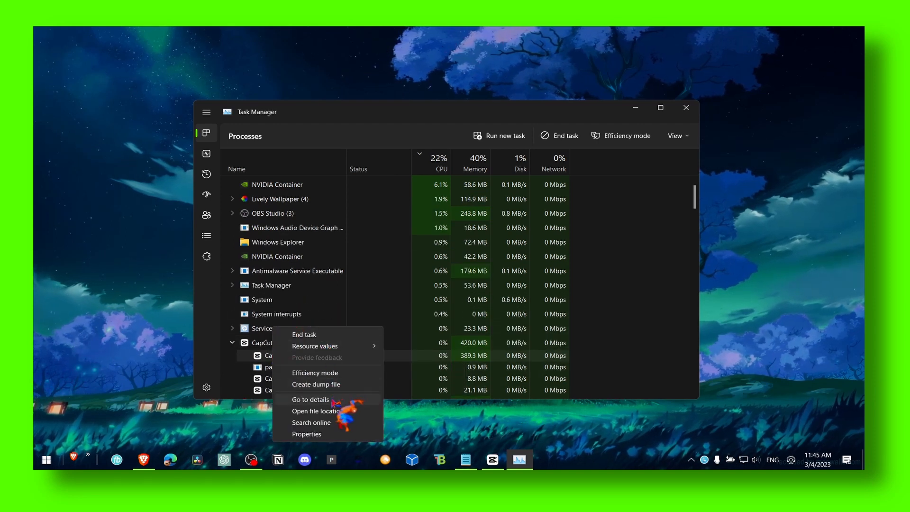
pyautogui.click(311, 399)
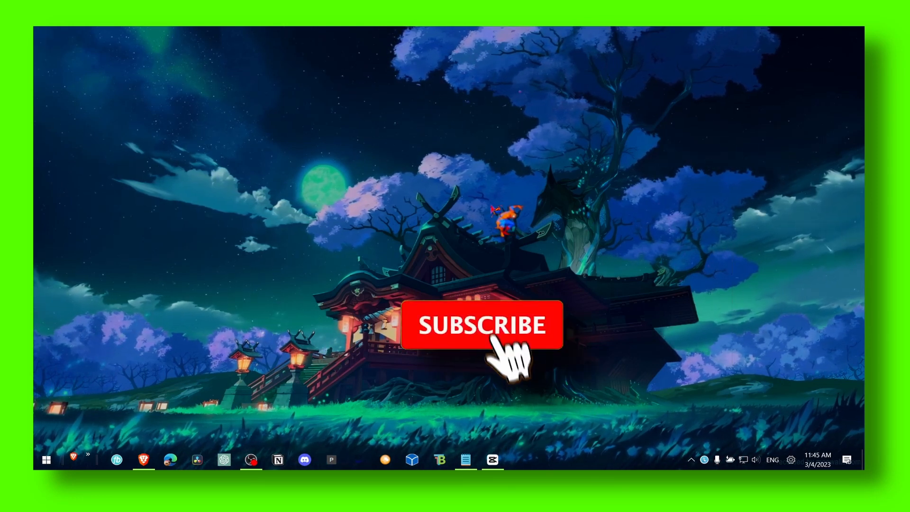
pyautogui.click(481, 325)
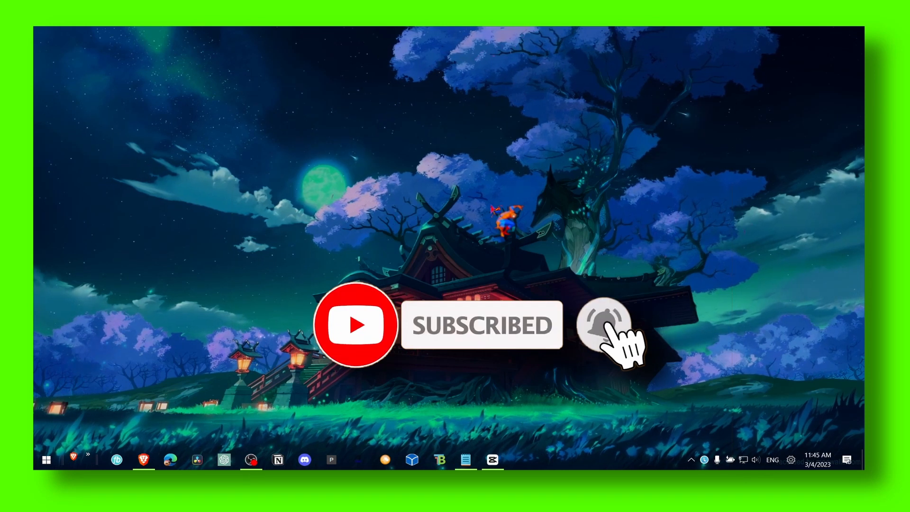